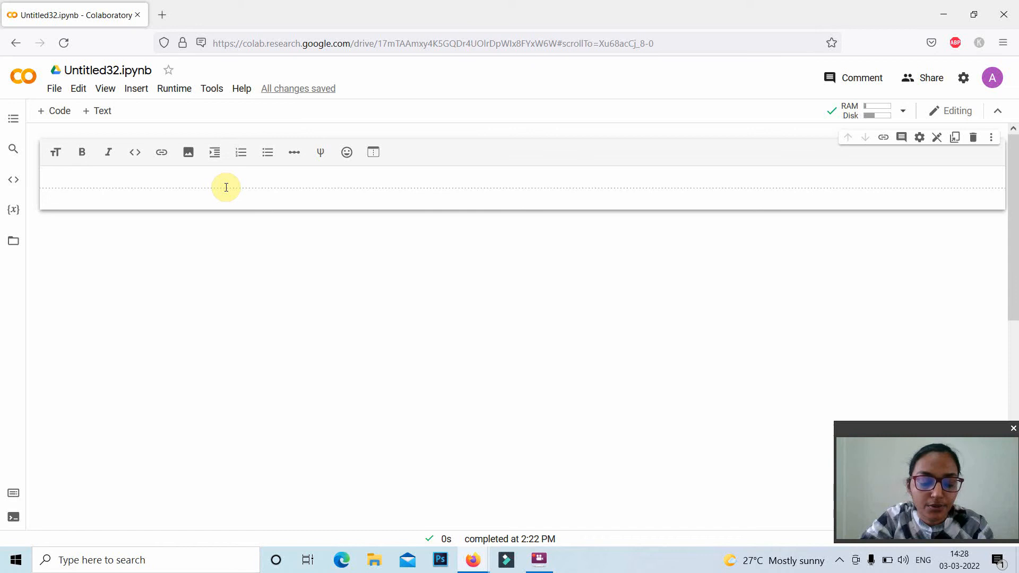
Write the note "if an element is present ina list or not" in the text cell
text(if an)
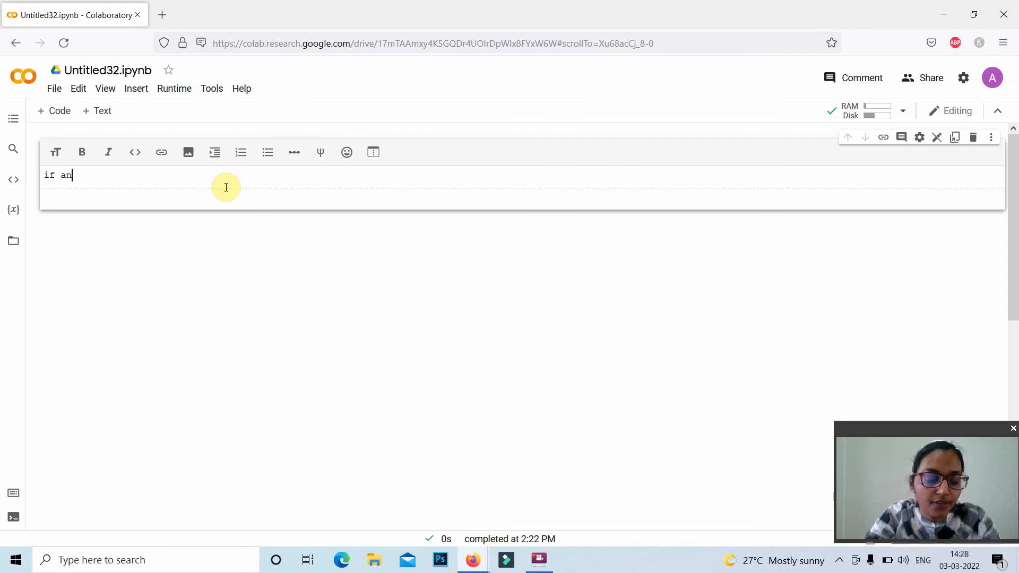
text(element is present ina)
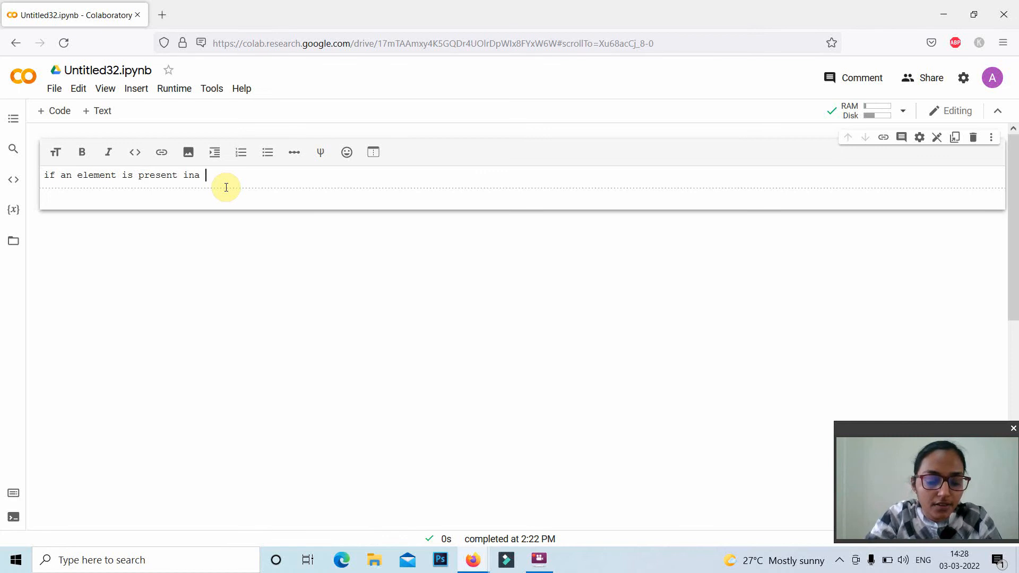
text(list or not)
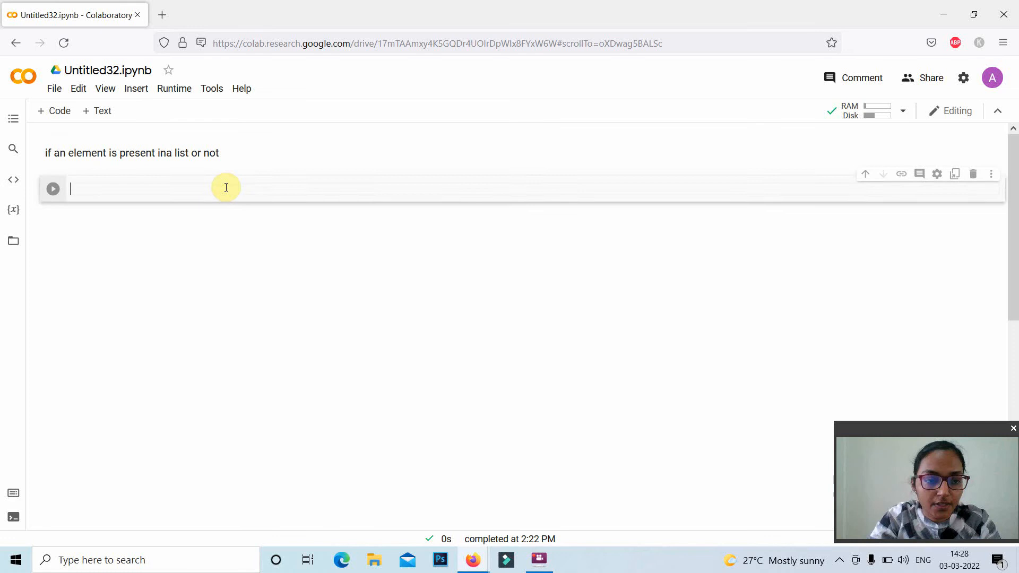
Define list1 = [1,2,3] and check 5 in list1, then run the cell
text(list)
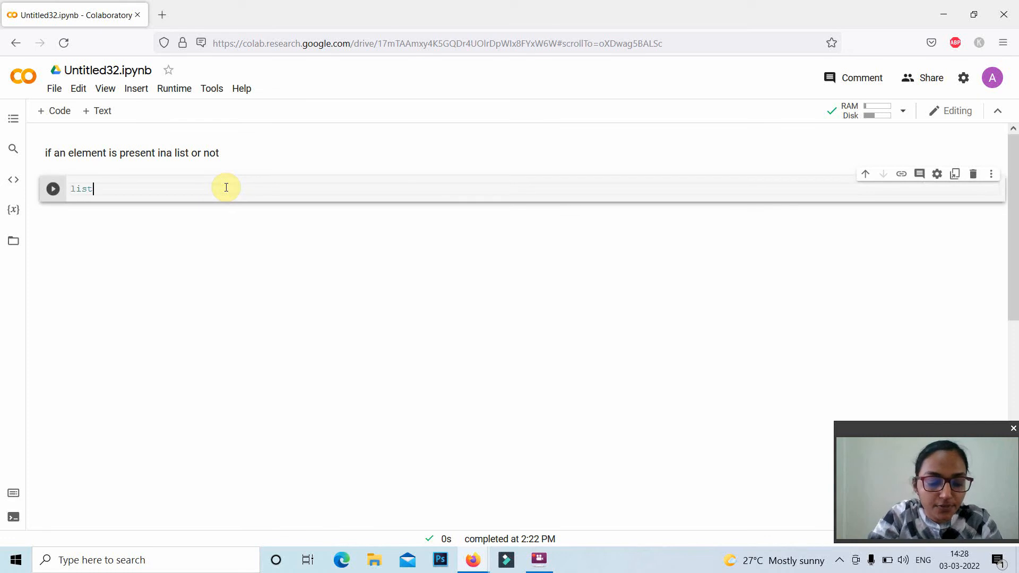
text(1=)
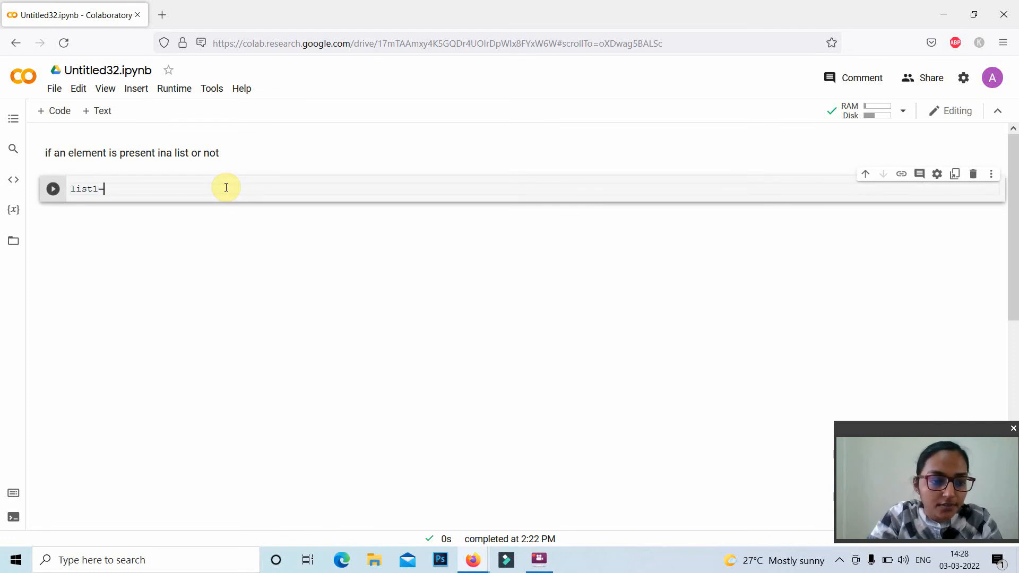
key(Backspace)
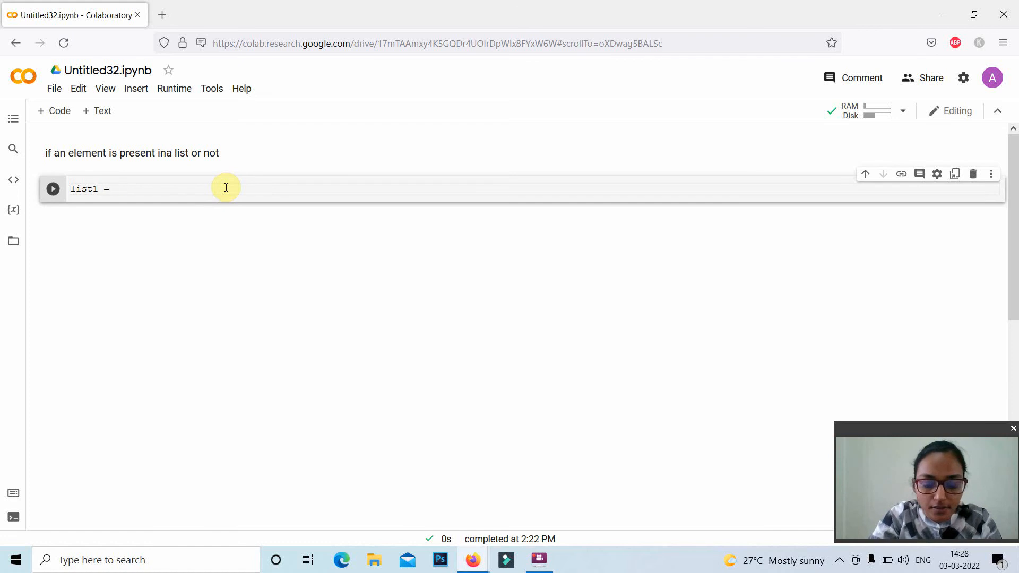
text([1,2)
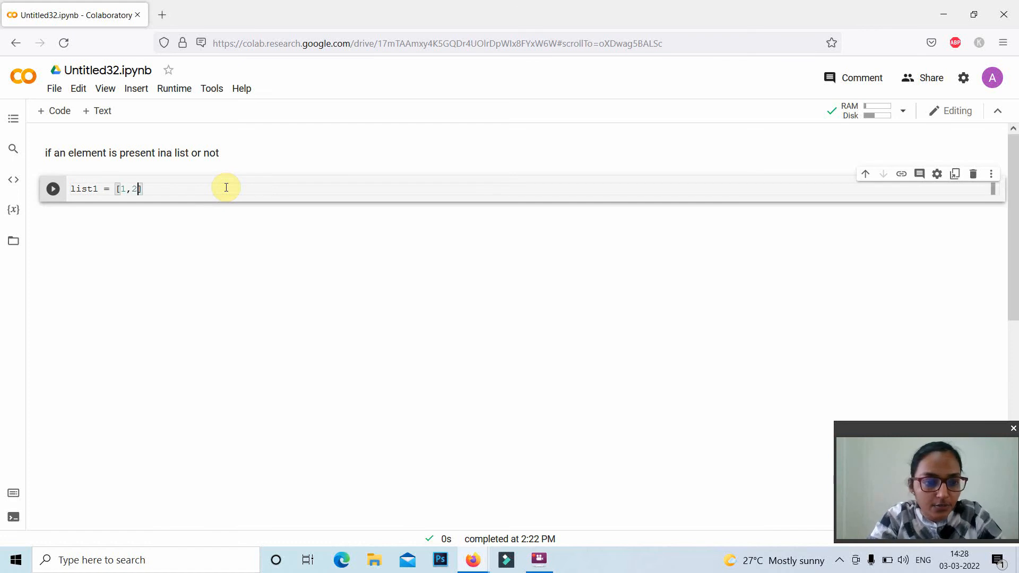
text(,3)
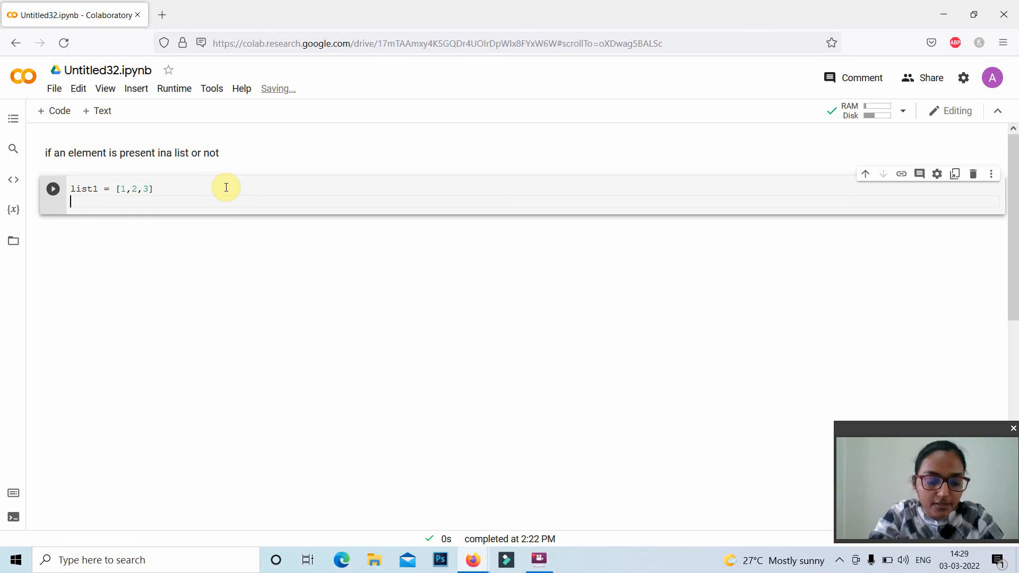
text(5 in)
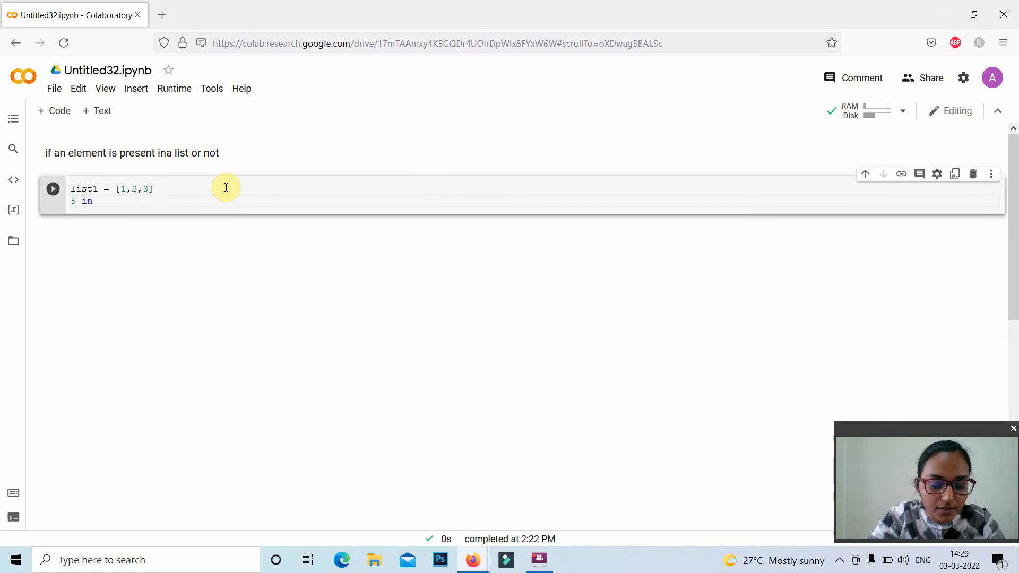
text(list1)
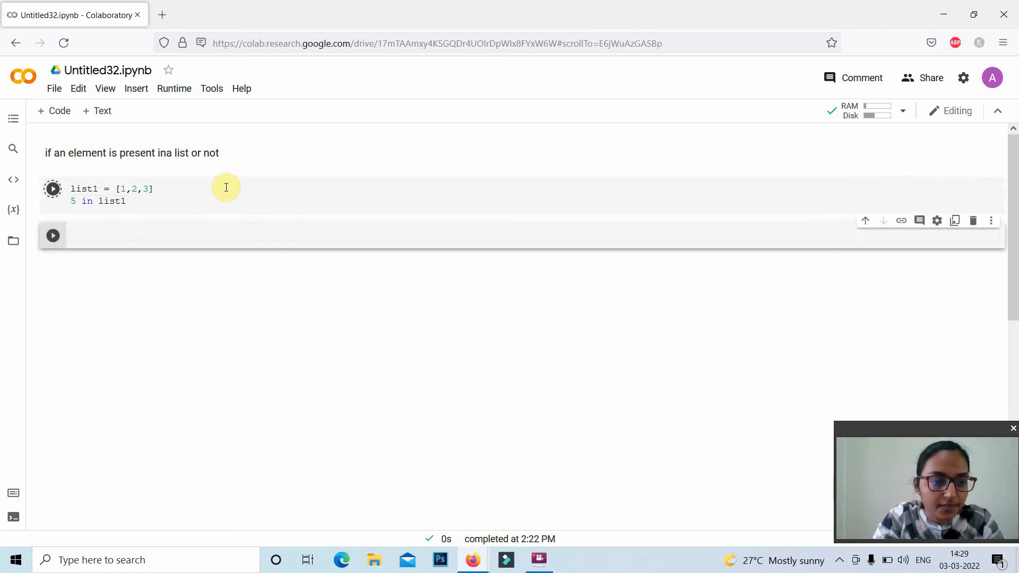
Move into the empty cell below while the check outputs False
click(52, 189)
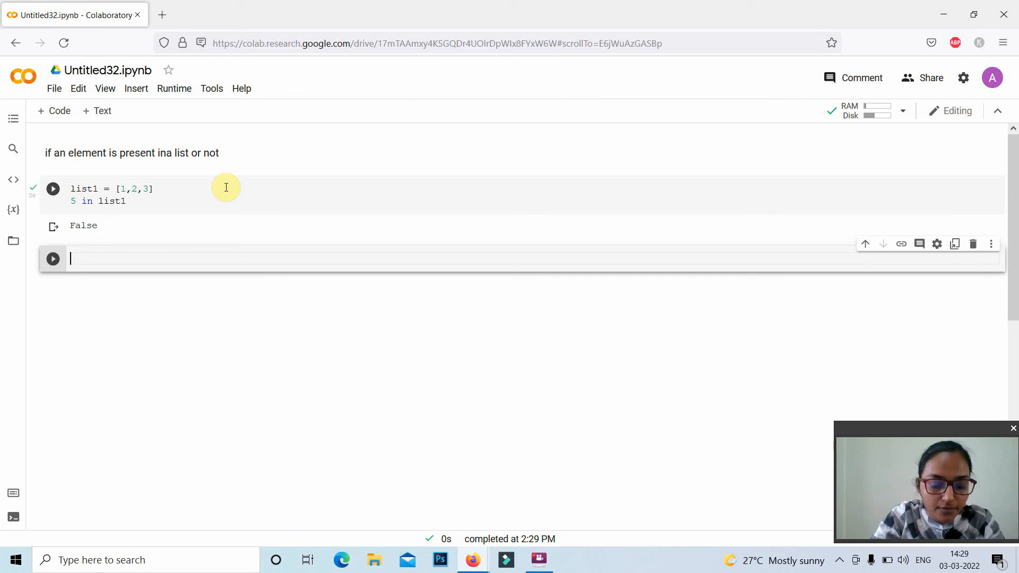
Run list1.append(5) and list1, showing [1, 2, 3, 5], and move to the next cell
text(list)
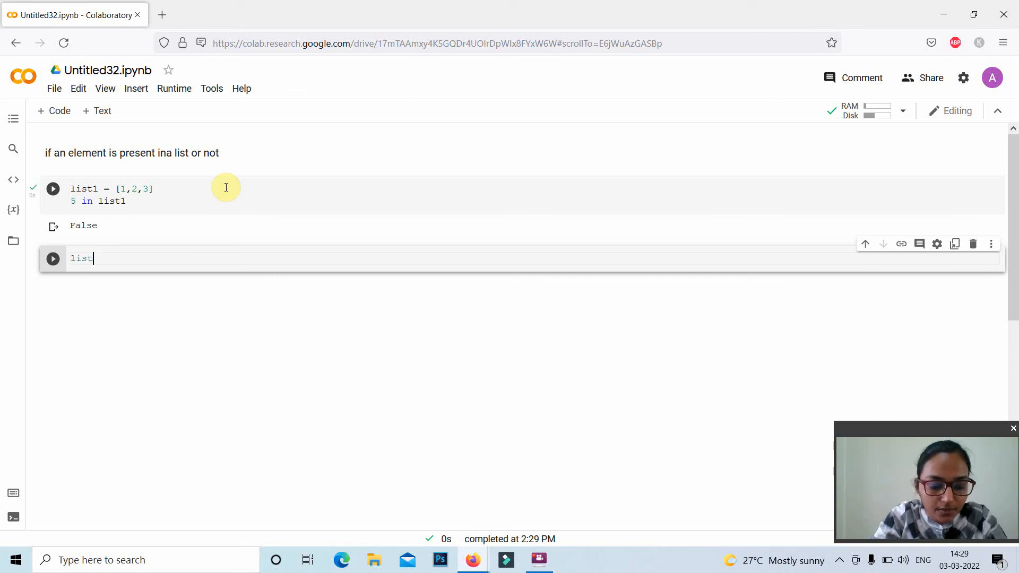
text(1.append)
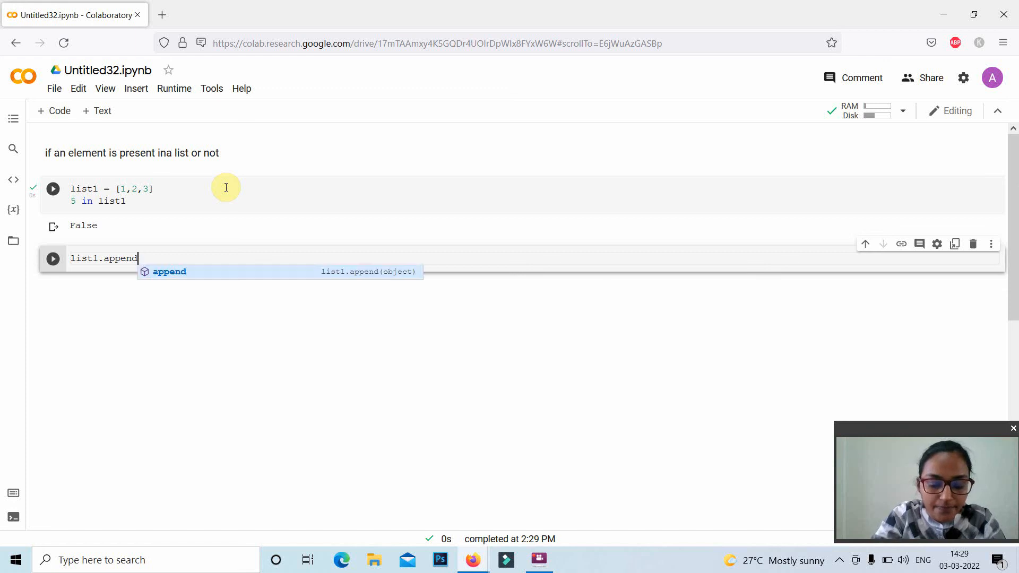
text((5))
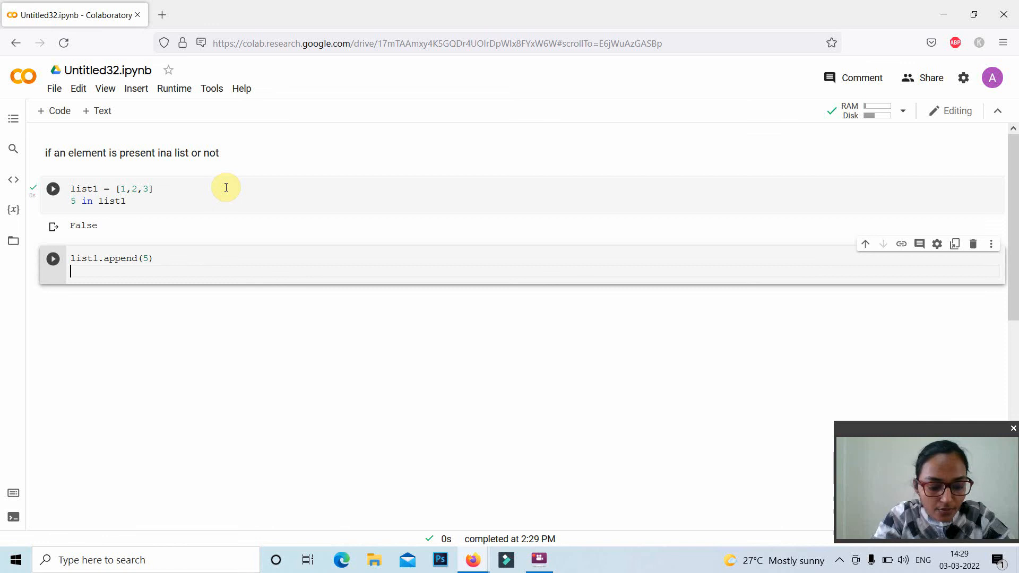
text(list)
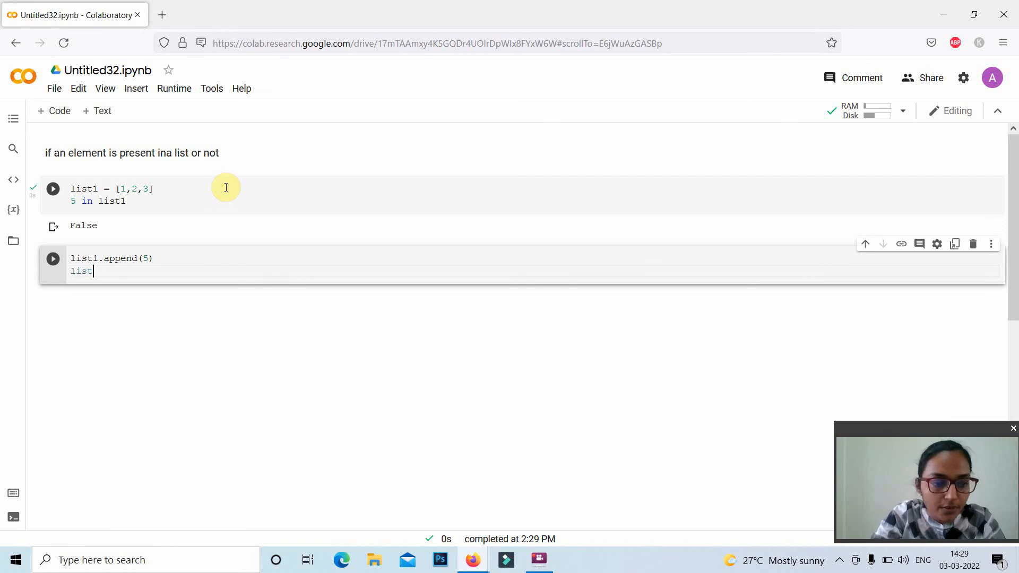
text(1)
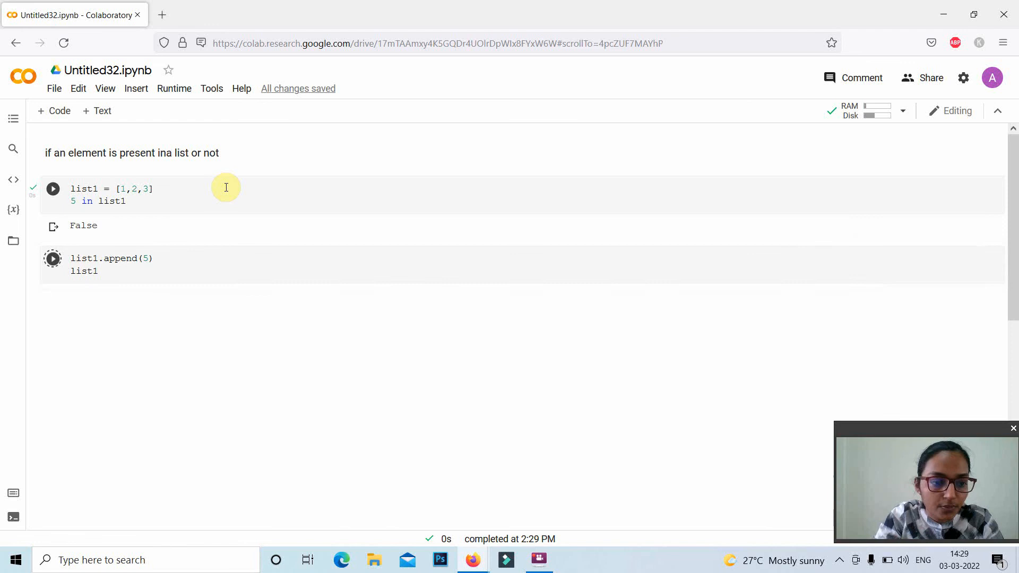
click(53, 258)
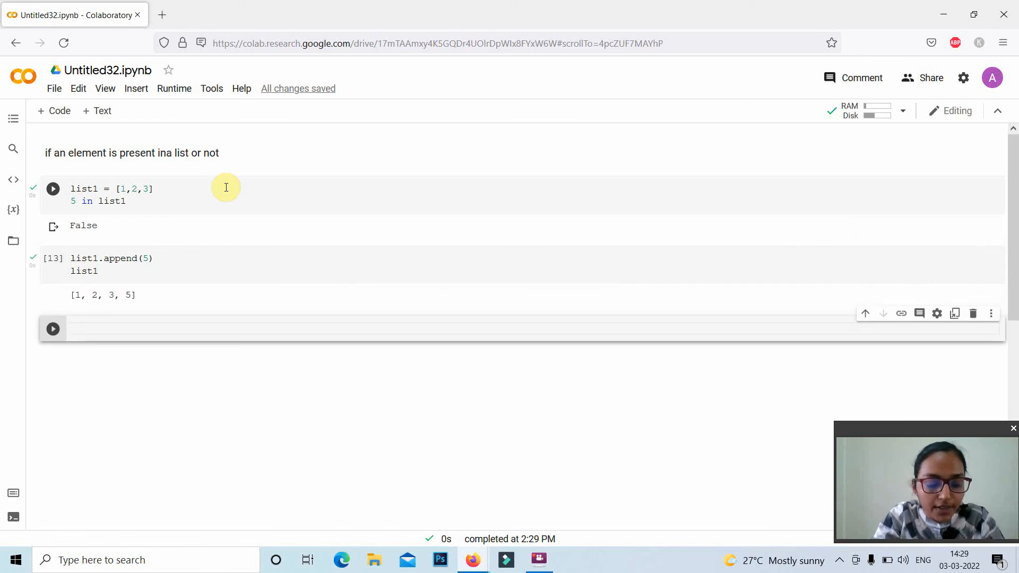
Write the membership check 5 in list1 again in the new cell
text(5)
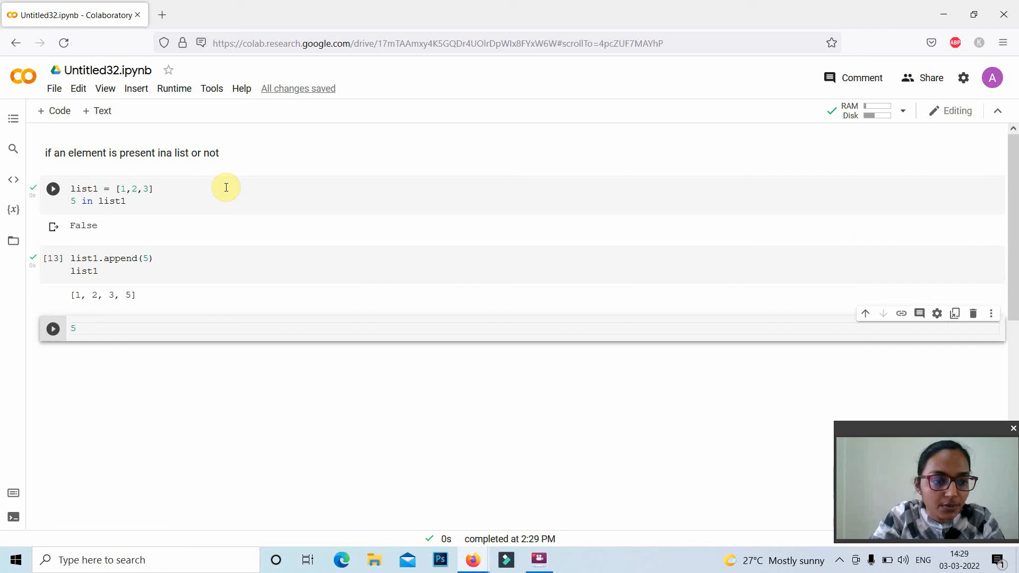
text(in)
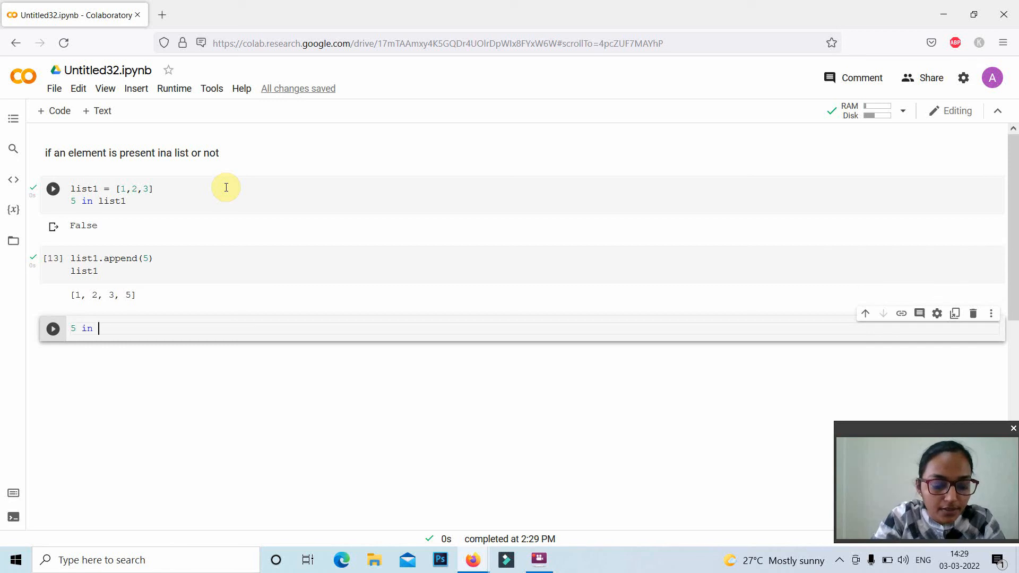
text(list1)
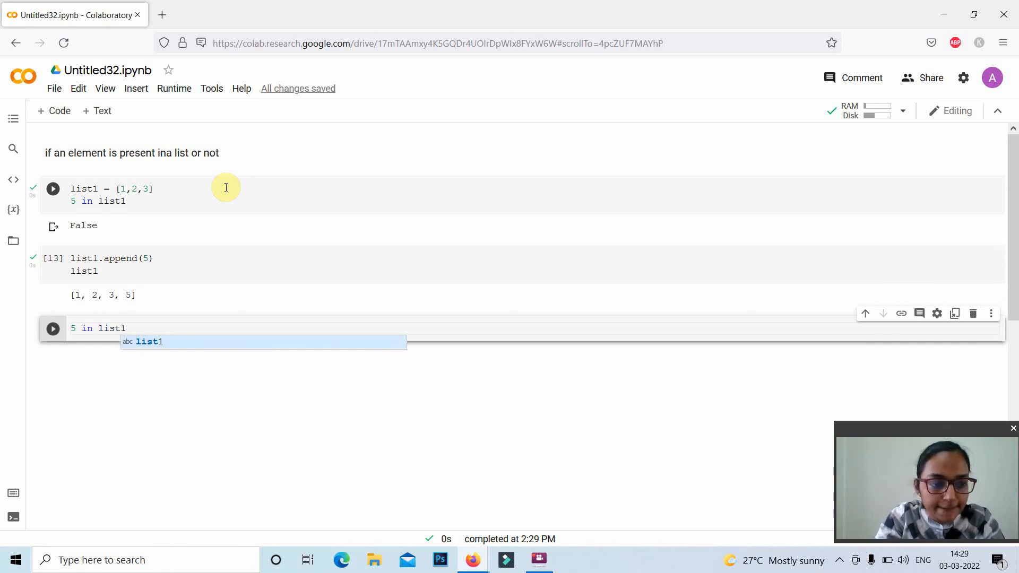